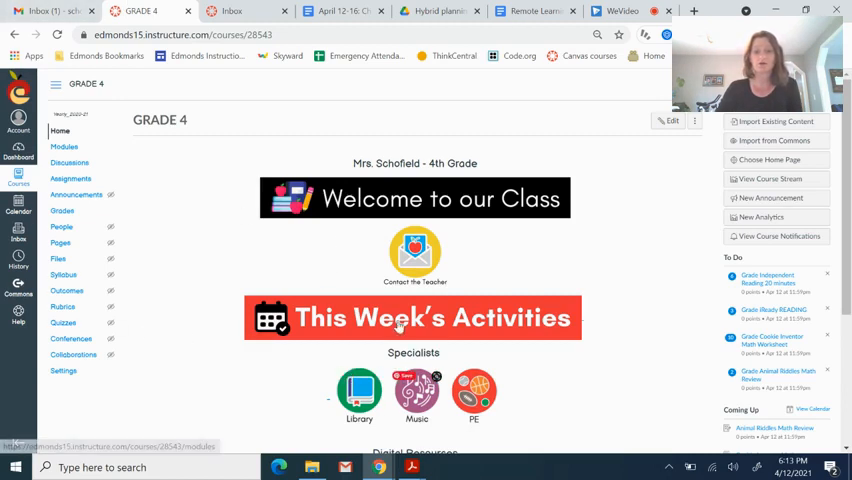
- Open the Grade 4 Modules page and scroll to the Tuesday - 4/13 module section
{"action": "left_click", "coordinate": [64, 147]}
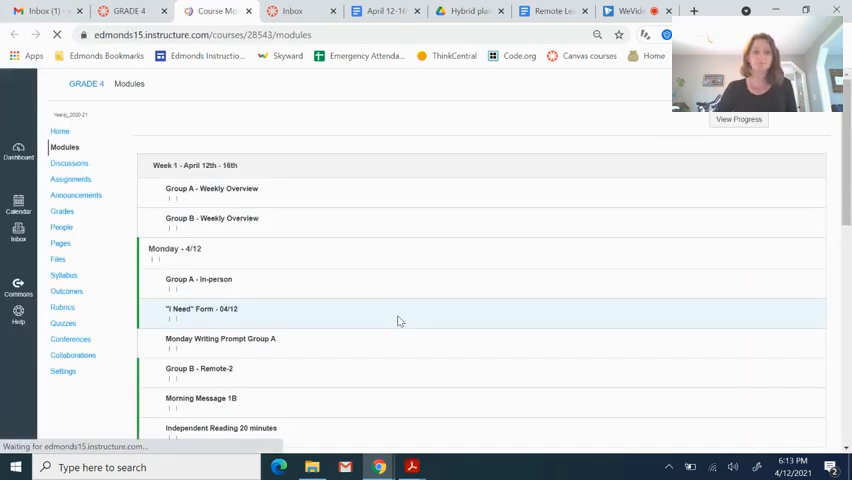
{"action": "scroll", "scroll_direction": "down", "scroll_amount": 3}
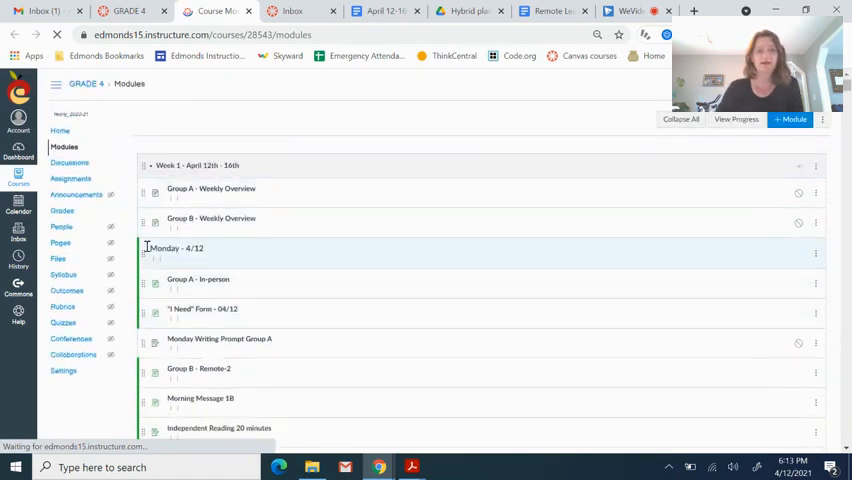
{"action": "scroll", "scroll_direction": "down", "scroll_amount": 3}
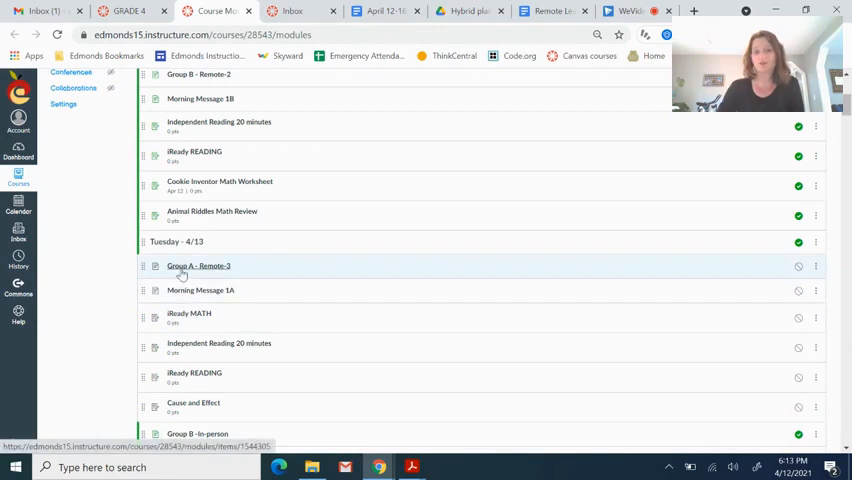
- Open the Tuesday Group A - Remote-3 page and scroll to its activity list and schedule
{"action": "left_click", "coordinate": [198, 266]}
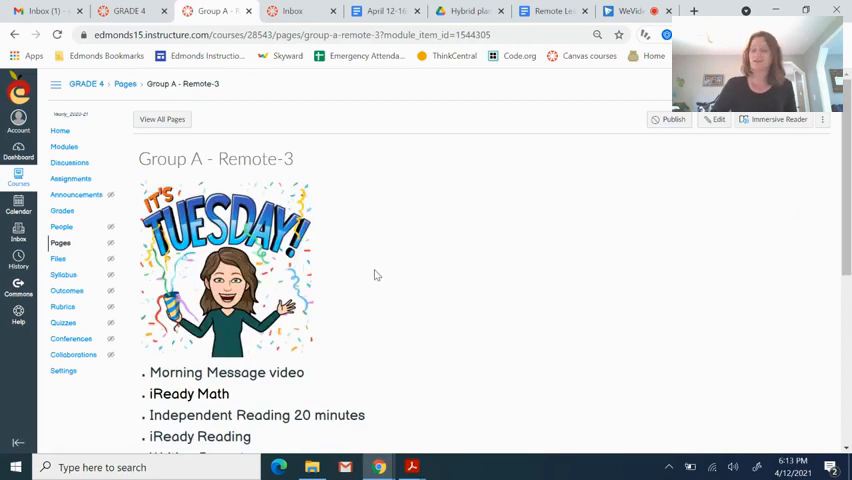
{"action": "scroll", "scroll_direction": "down", "scroll_amount": 3}
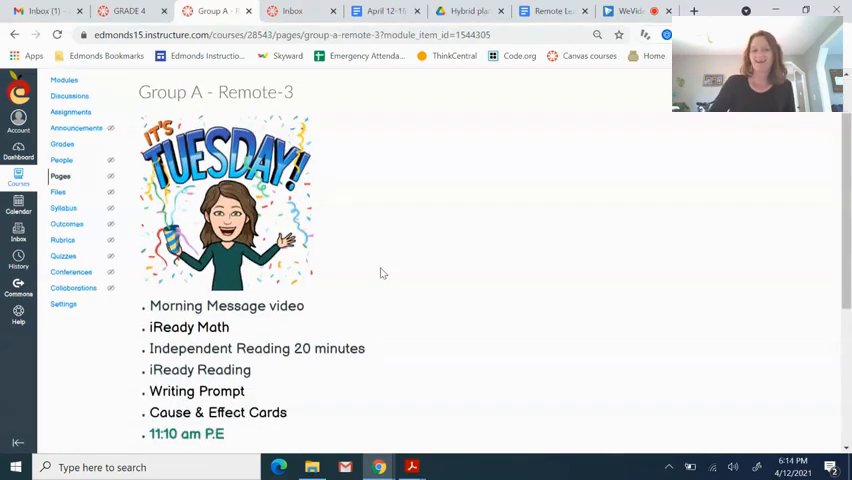
{"action": "scroll", "scroll_direction": "down", "scroll_amount": 3}
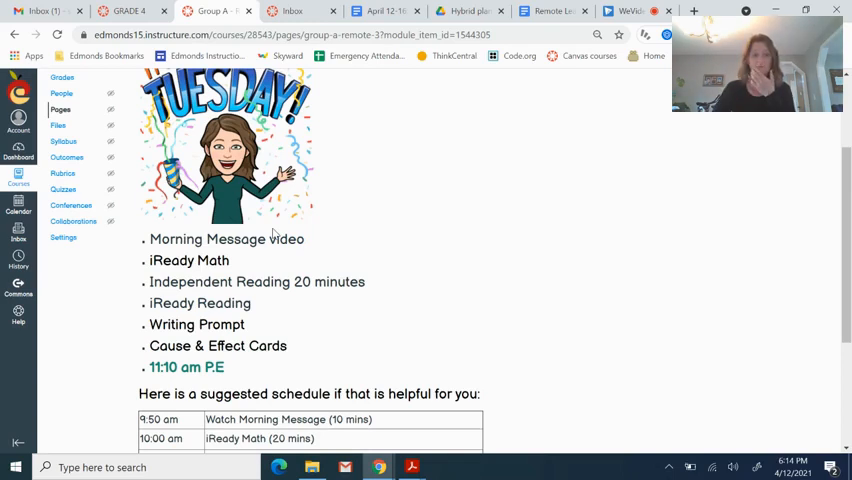
{"action": "mouse_move", "coordinate": [243, 261]}
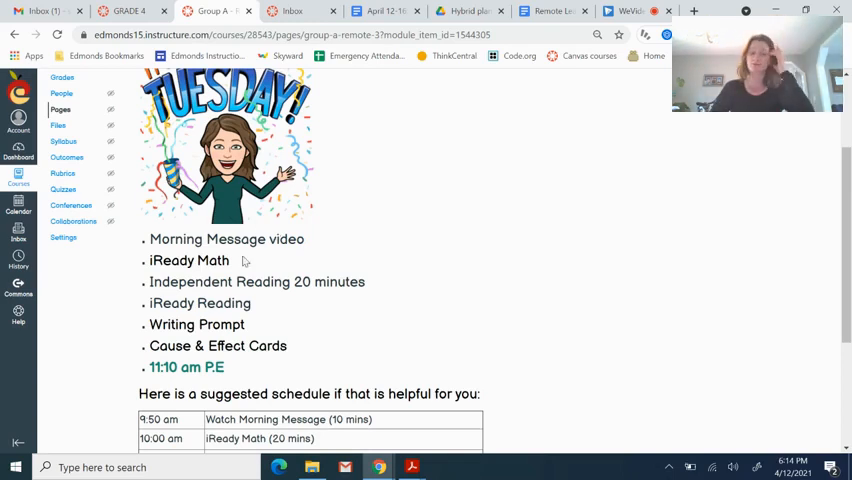
{"action": "mouse_move", "coordinate": [286, 378]}
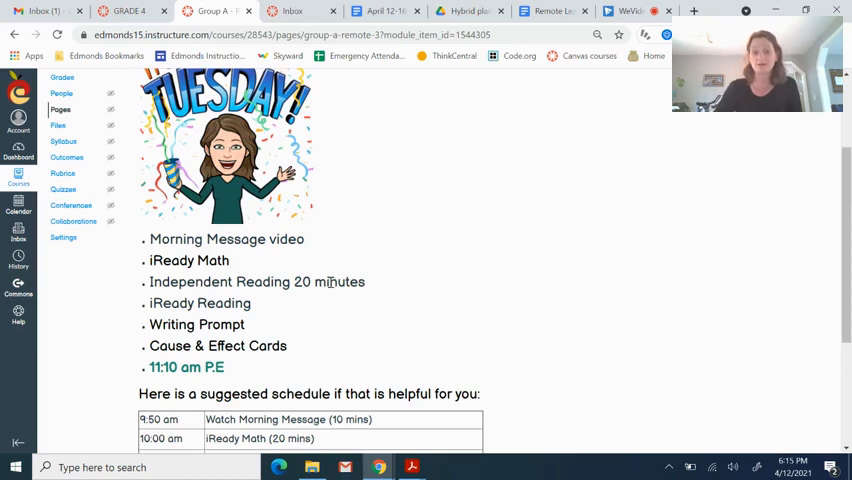
{"action": "scroll", "scroll_direction": "down", "scroll_amount": 3}
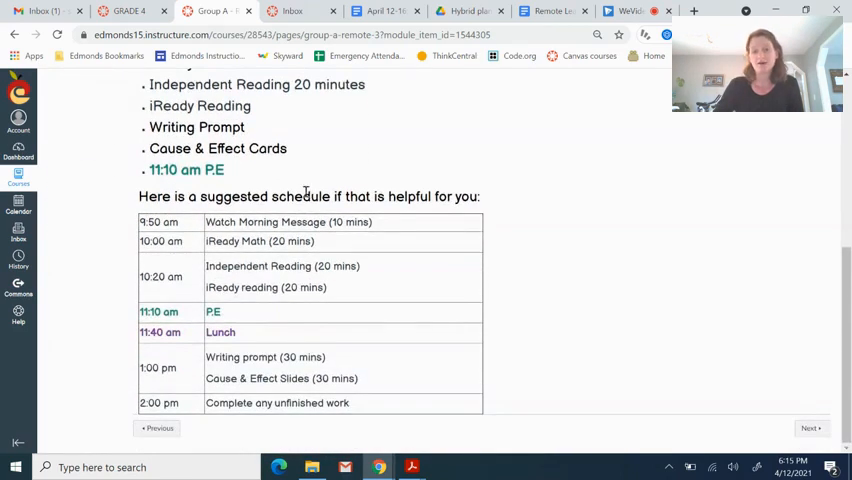
{"action": "mouse_move", "coordinate": [177, 245]}
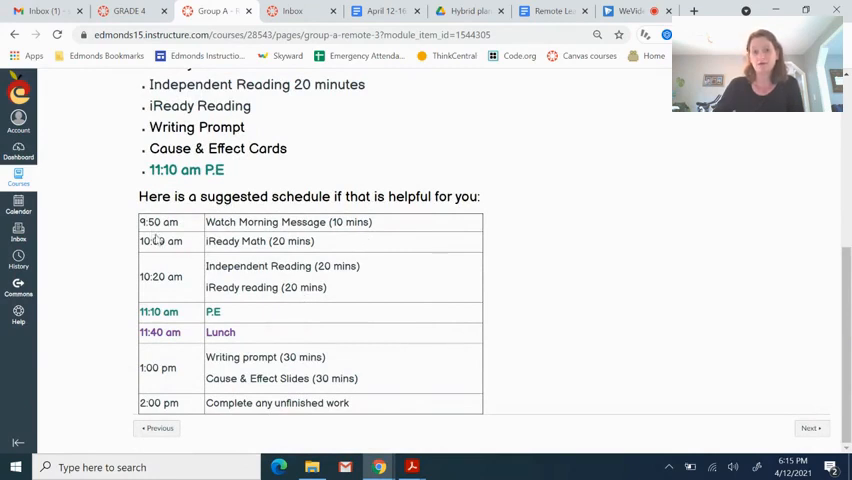
{"action": "mouse_move", "coordinate": [375, 253]}
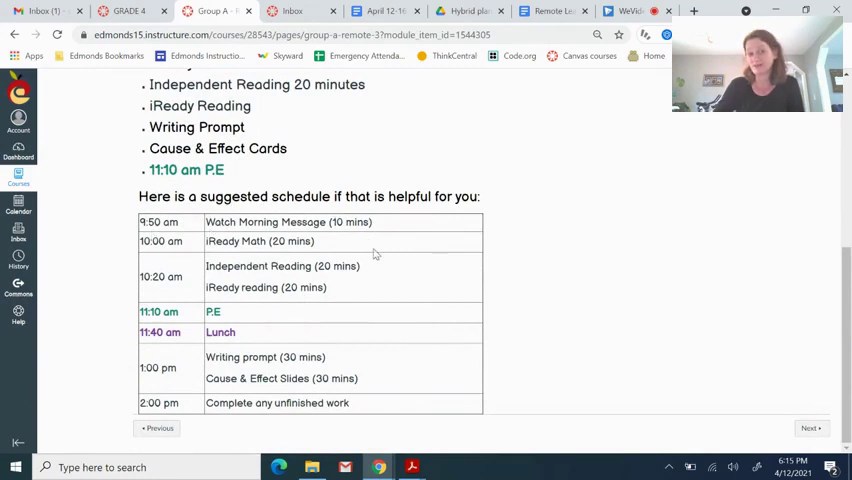
{"action": "mouse_move", "coordinate": [265, 237]}
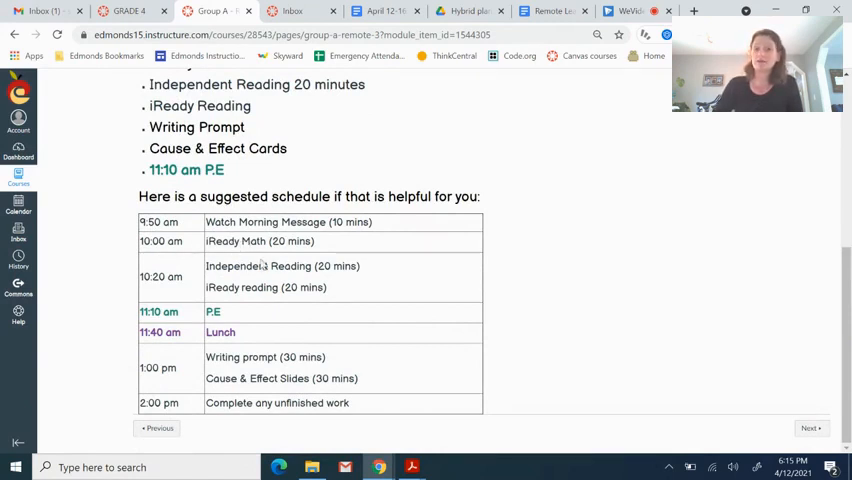
{"action": "mouse_move", "coordinate": [324, 248]}
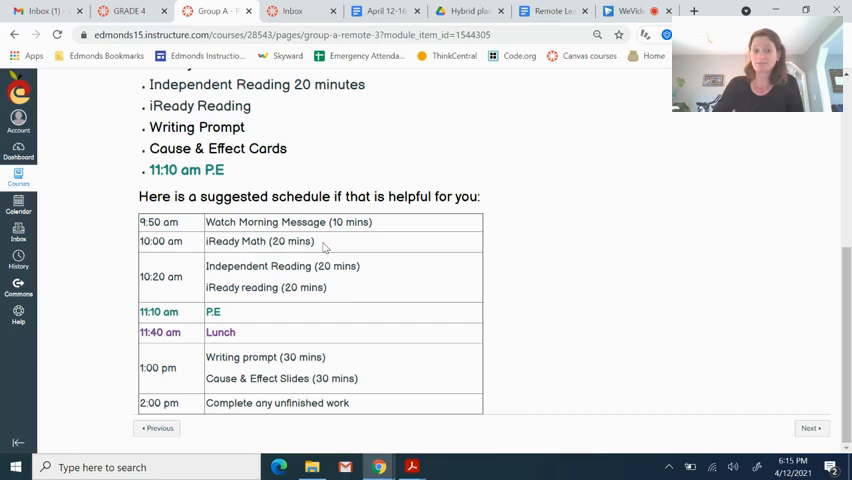
{"action": "mouse_move", "coordinate": [365, 278]}
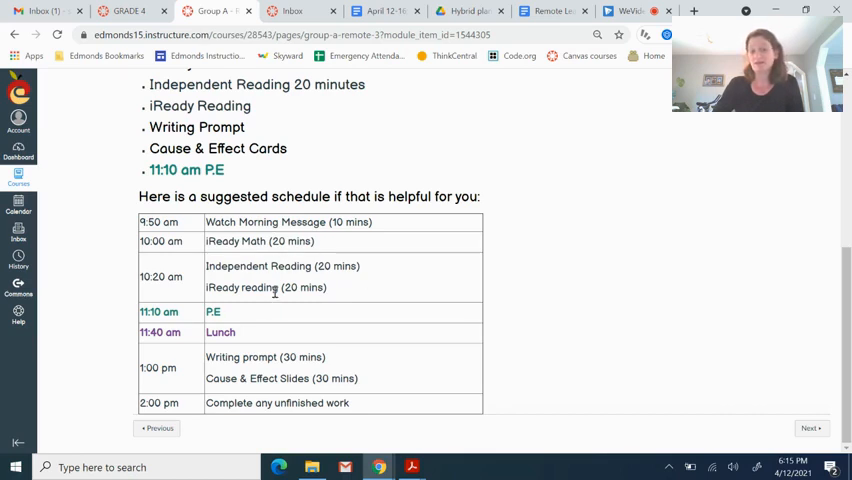
{"action": "mouse_move", "coordinate": [296, 303]}
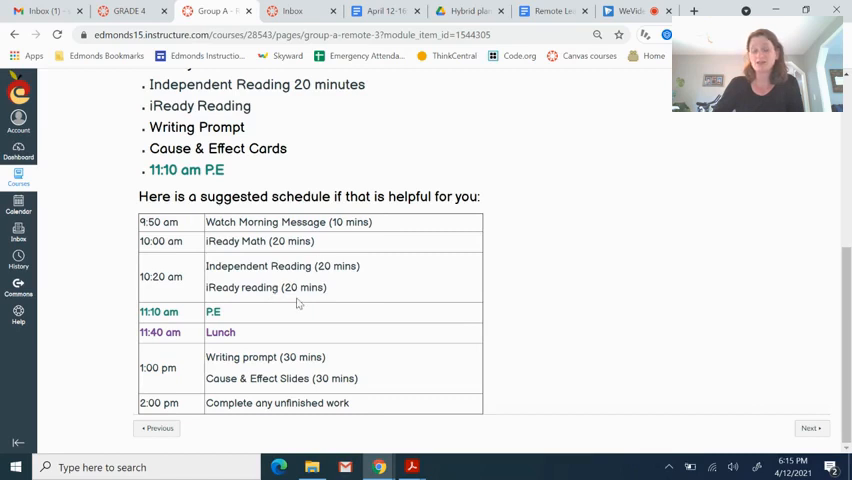
{"action": "mouse_move", "coordinate": [165, 311]}
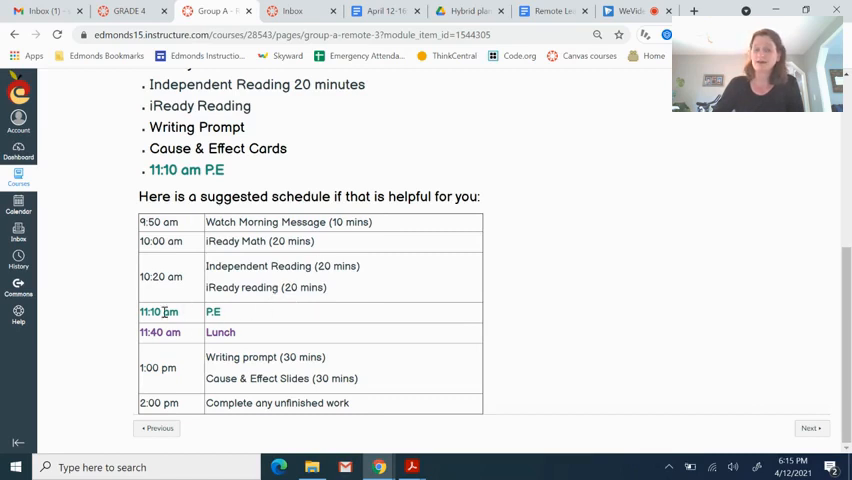
{"action": "mouse_move", "coordinate": [240, 335]}
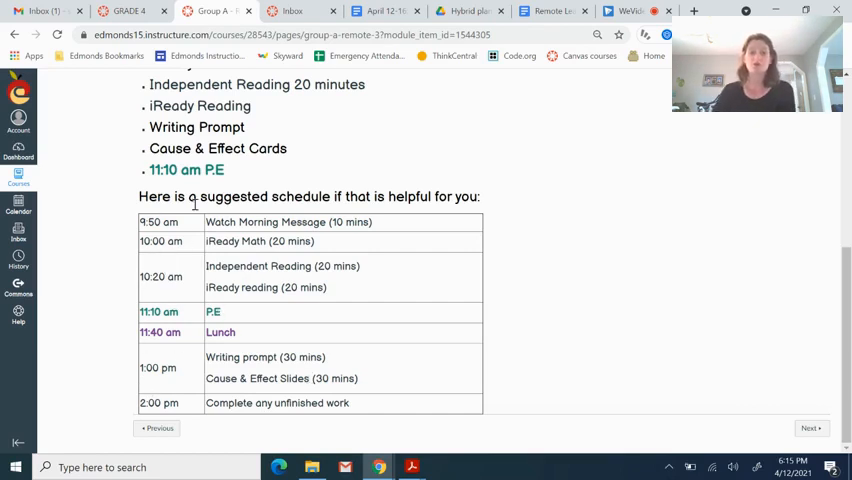
{"action": "mouse_move", "coordinate": [330, 280]}
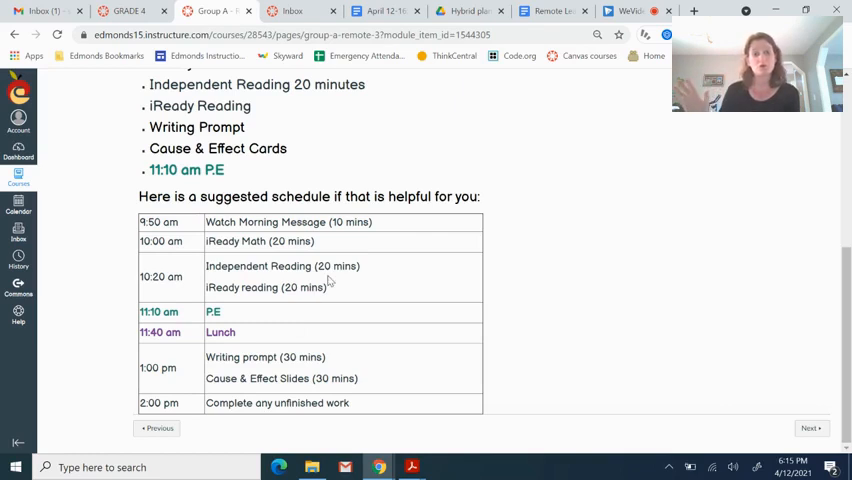
{"action": "mouse_move", "coordinate": [512, 238]}
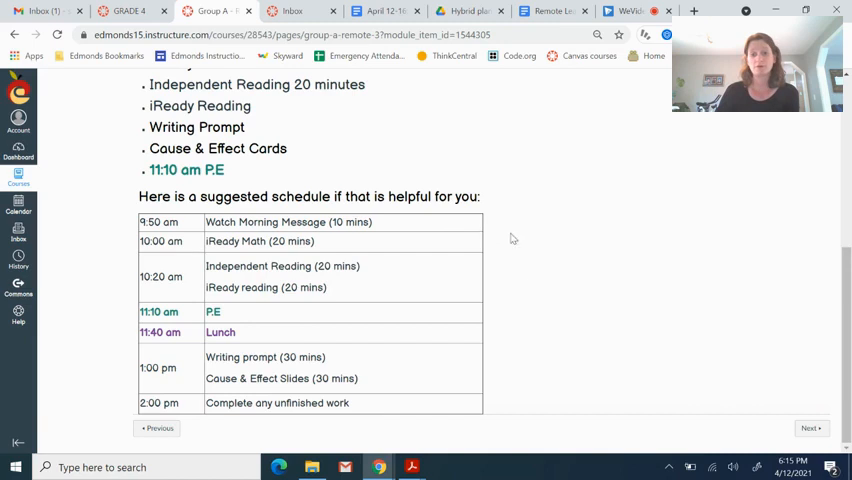
{"action": "mouse_move", "coordinate": [792, 422]}
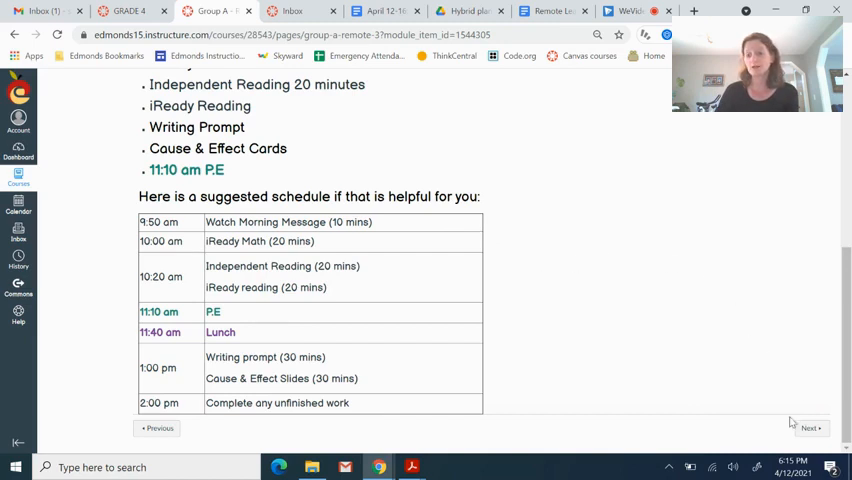
{"action": "mouse_move", "coordinate": [810, 428]}
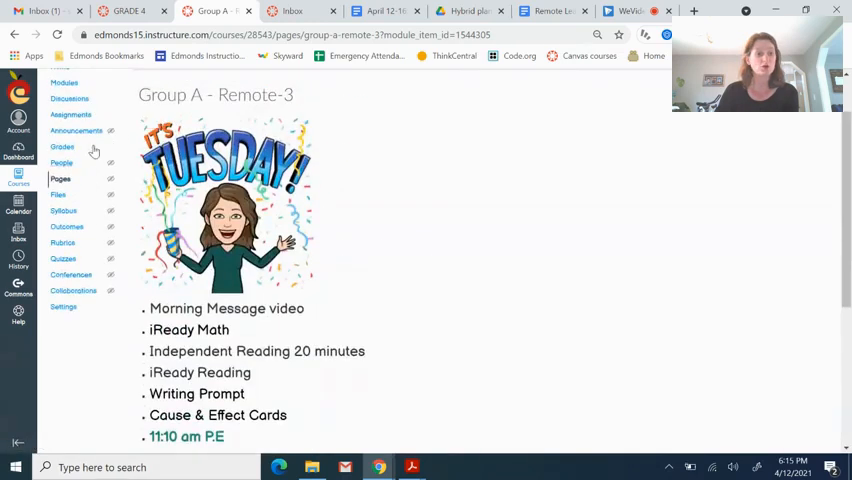
{"action": "mouse_move", "coordinate": [499, 176]}
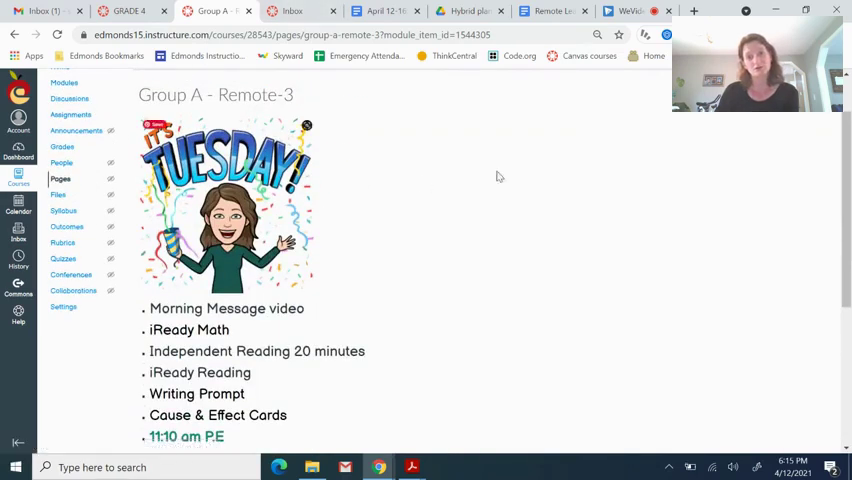
{"action": "scroll", "scroll_direction": "down", "scroll_amount": 3}
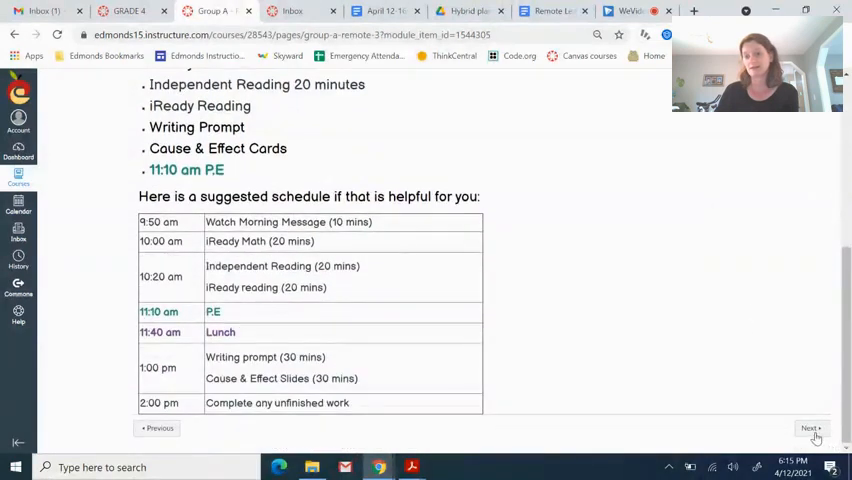
- Step ahead to Morning Message 1A, then go back to the Grade 4 course home
{"action": "left_click", "coordinate": [810, 428]}
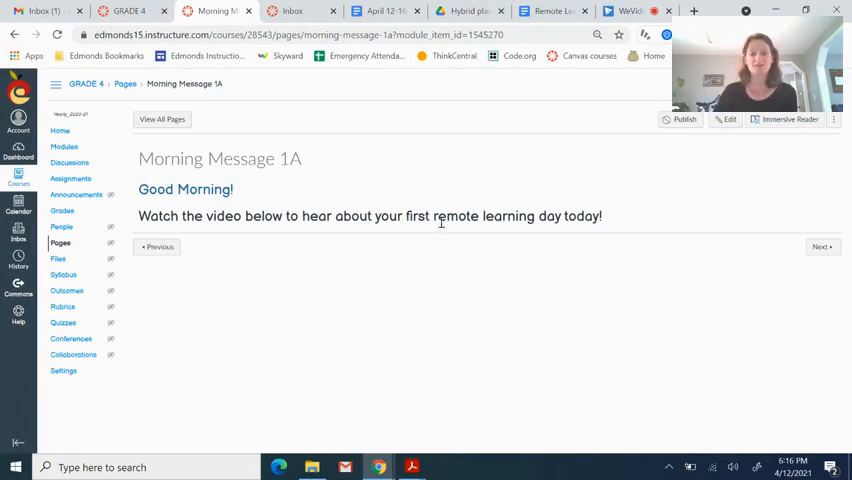
{"action": "mouse_move", "coordinate": [803, 231]}
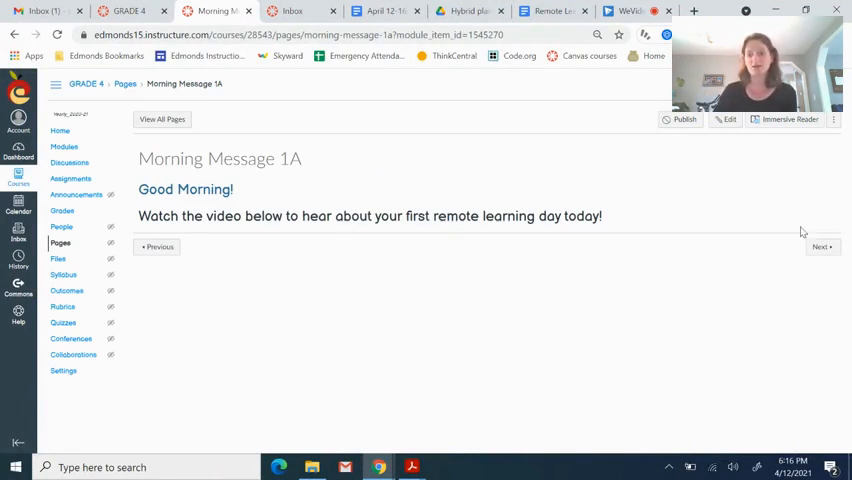
{"action": "left_click", "coordinate": [821, 247]}
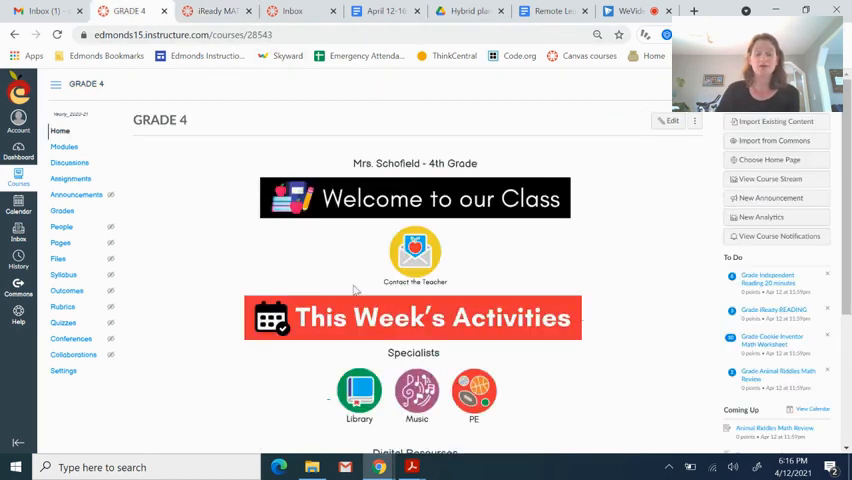
- Scroll to the course home's Digital Resources and launch Clever
{"action": "scroll", "scroll_direction": "down", "scroll_amount": 3}
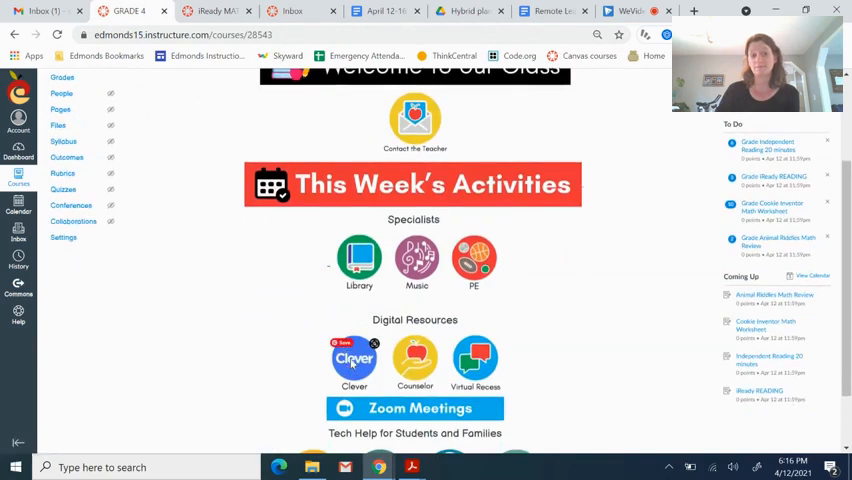
{"action": "left_click", "coordinate": [354, 360]}
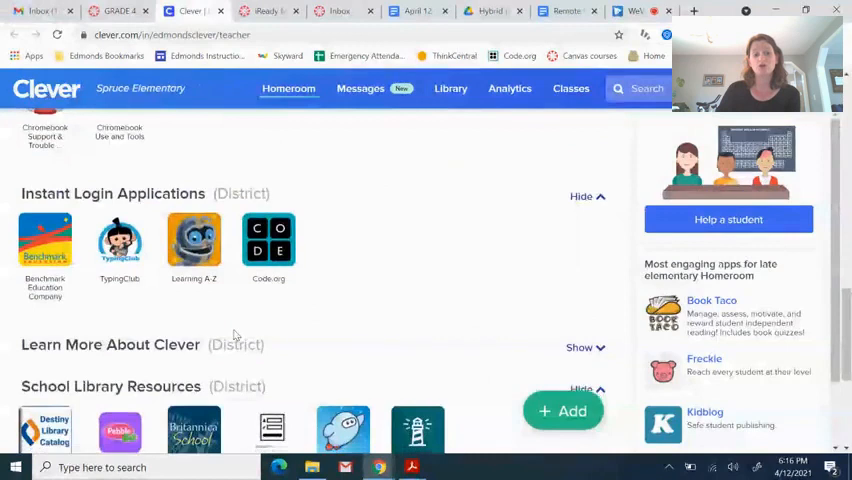
{"action": "scroll", "scroll_direction": "down", "scroll_amount": 3}
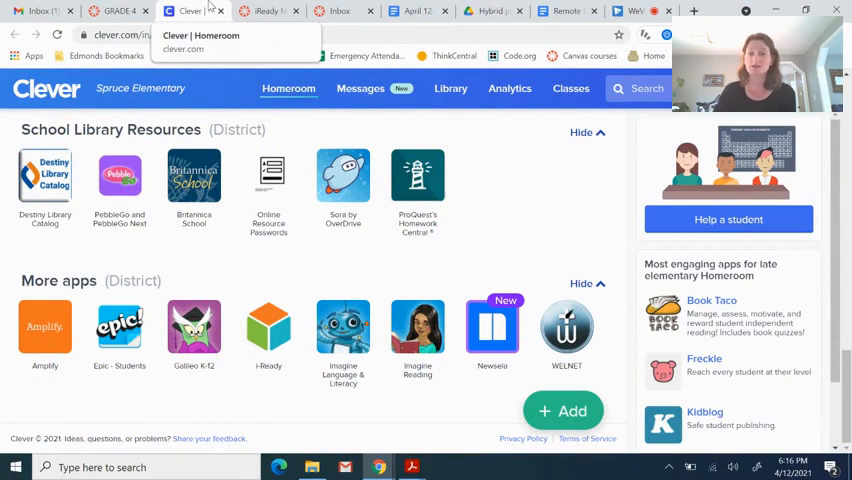
{"action": "mouse_move", "coordinate": [267, 11]}
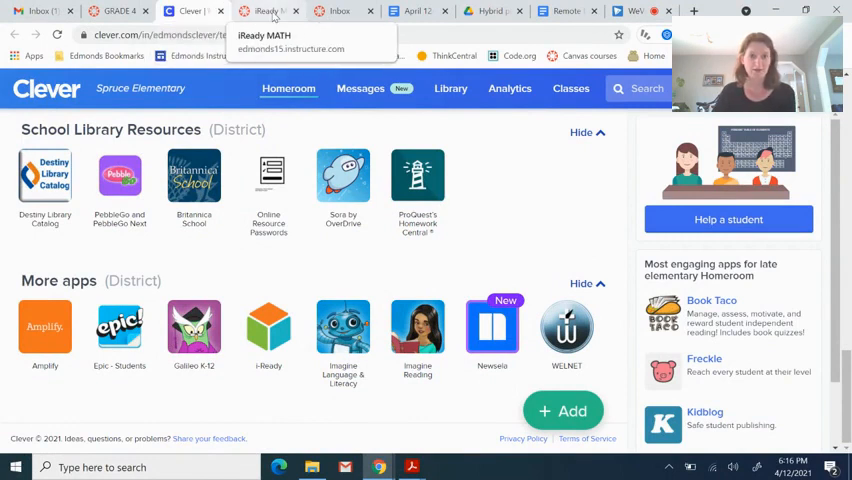
- Review the iReady MATH assignment (20 minutes of lessons, then type DONE) and advance to the next item
{"action": "left_click", "coordinate": [265, 11]}
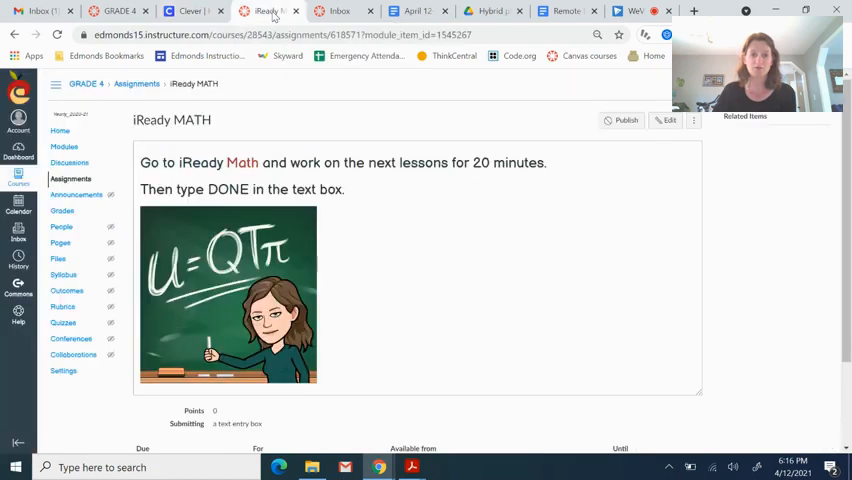
{"action": "scroll", "scroll_direction": "down", "scroll_amount": 3}
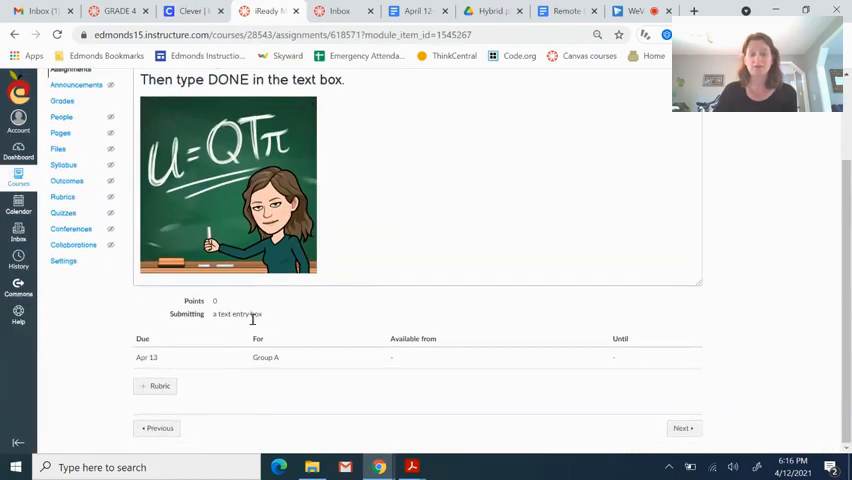
{"action": "scroll", "scroll_direction": "up", "scroll_amount": 3}
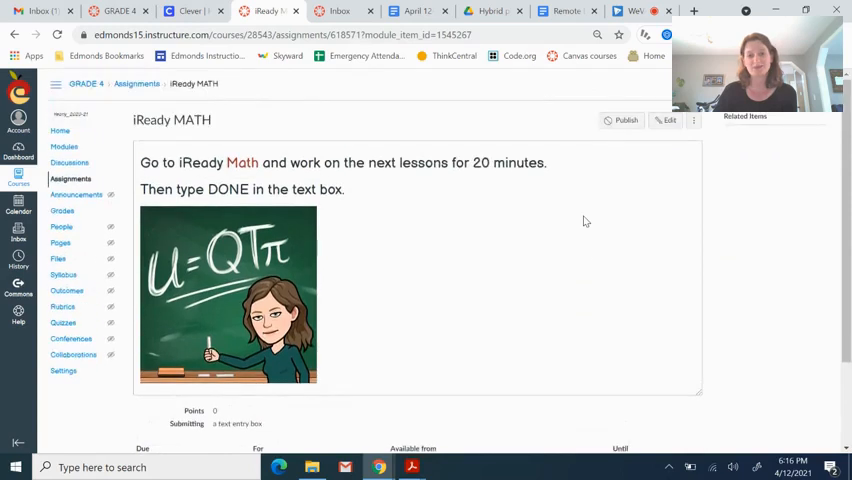
{"action": "scroll", "scroll_direction": "down", "scroll_amount": 3}
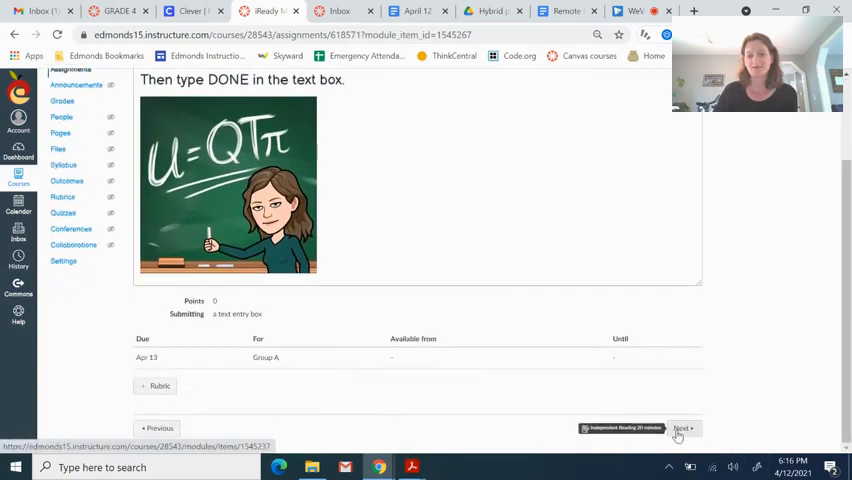
{"action": "left_click", "coordinate": [683, 428]}
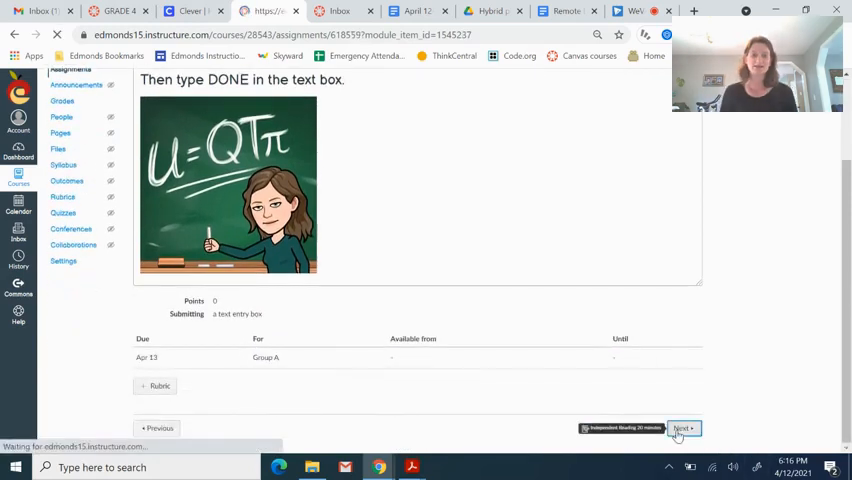
- Load the Independent Reading 20 minutes assignment and view its 4th Grade Digital Classroom Library padlet
{"action": "left_click", "coordinate": [682, 428]}
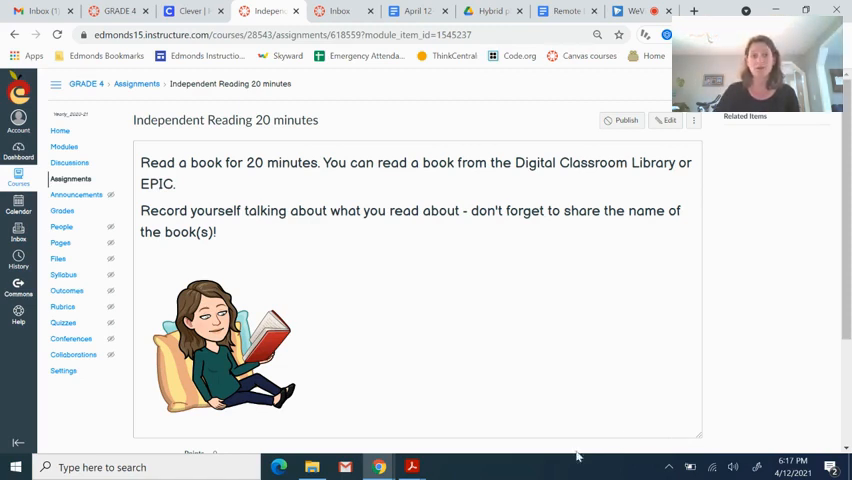
{"action": "left_click", "coordinate": [185, 11]}
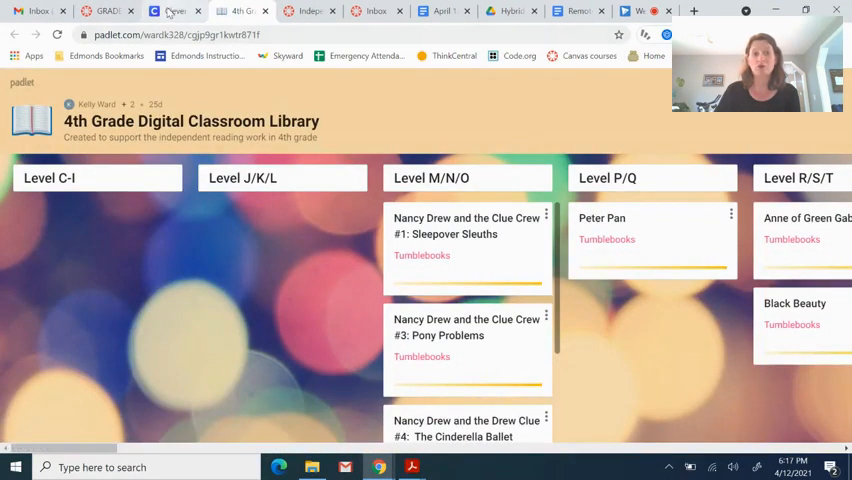
- Return to the Clever homeroom and scroll back up the page
{"action": "left_click", "coordinate": [170, 11]}
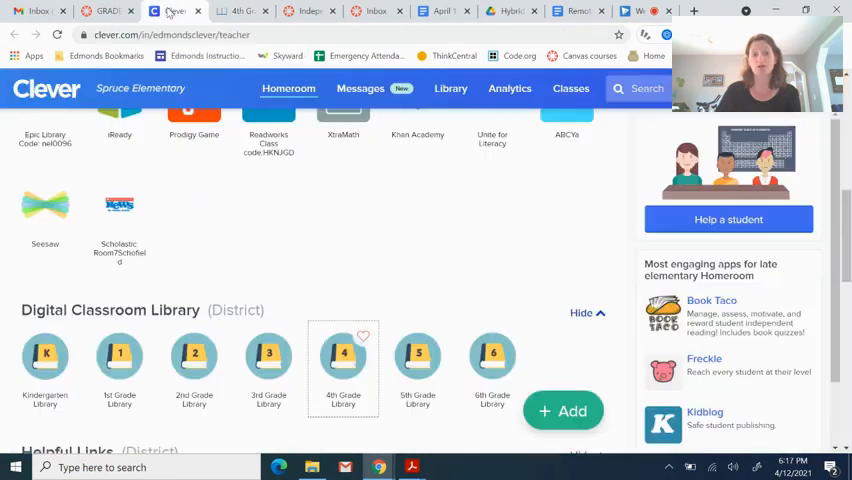
{"action": "scroll", "scroll_direction": "up", "scroll_amount": 3}
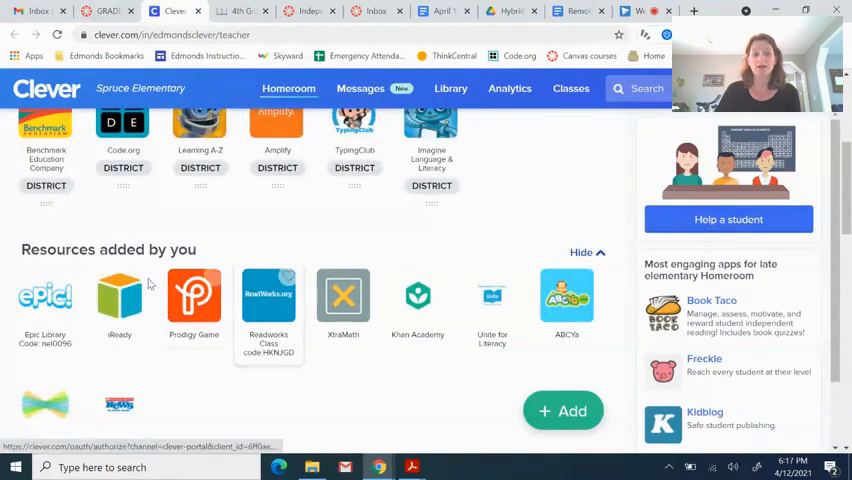
{"action": "scroll", "scroll_direction": "up", "scroll_amount": 3}
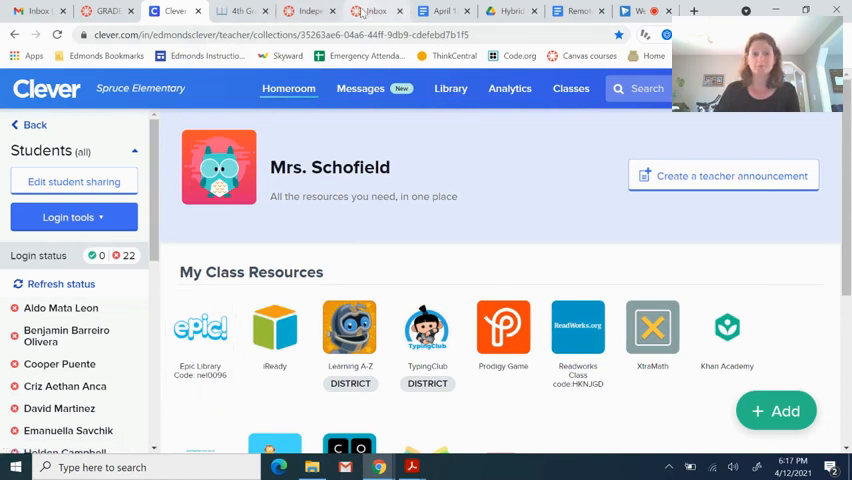
- Move from Independent Reading to the iReady READING assignment (20 minutes, then type DONE)
{"action": "left_click", "coordinate": [305, 11]}
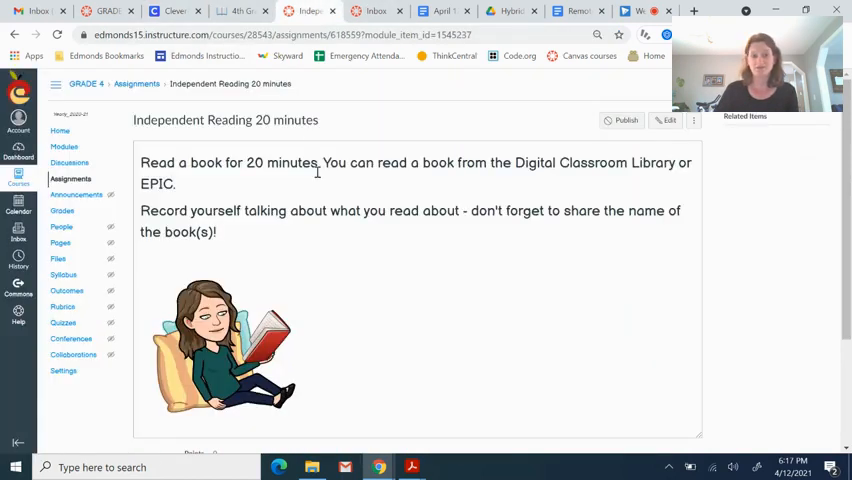
{"action": "scroll", "scroll_direction": "down", "scroll_amount": 3}
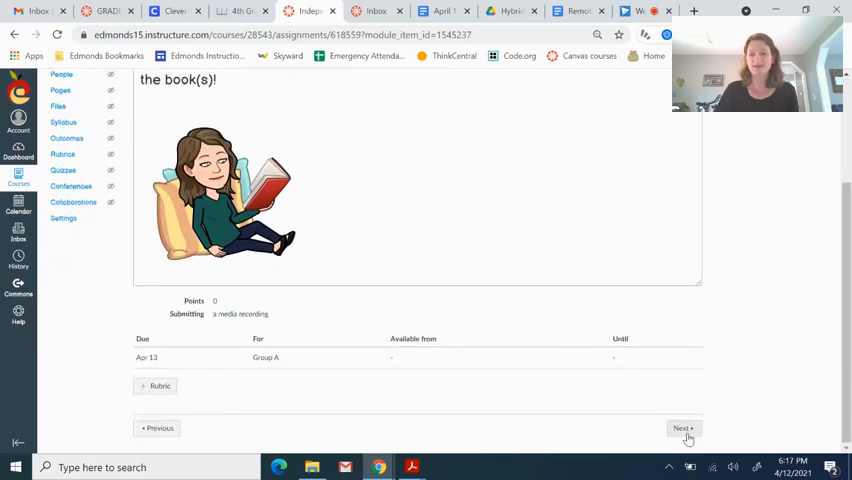
{"action": "left_click", "coordinate": [683, 428]}
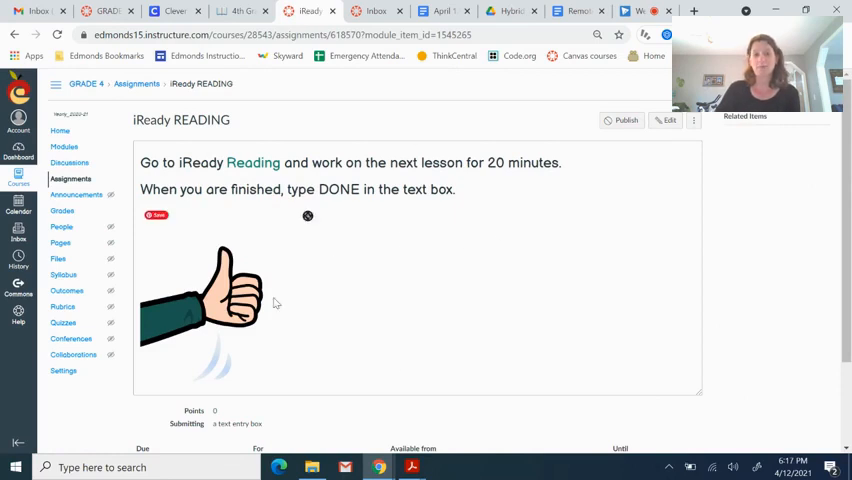
{"action": "scroll", "scroll_direction": "down", "scroll_amount": 3}
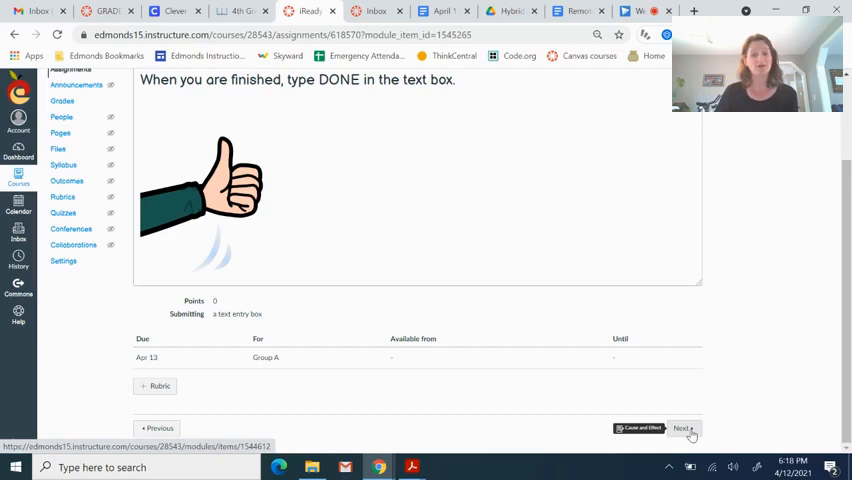
- Open the Cause and Effect slides and point to the Earth Day and dictionary answer boxes
{"action": "left_click", "coordinate": [683, 428]}
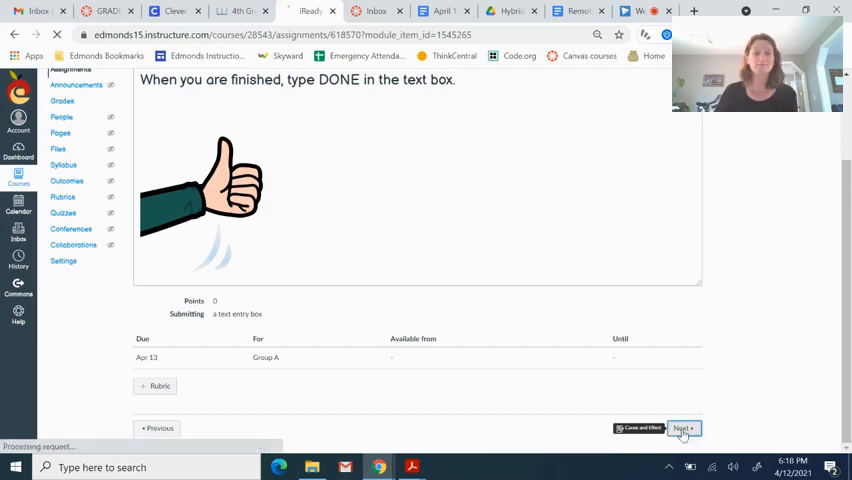
{"action": "left_click", "coordinate": [683, 428]}
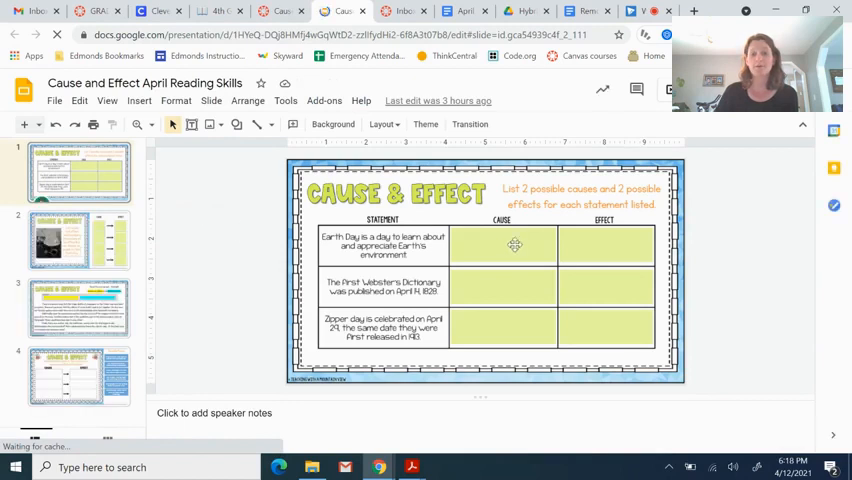
{"action": "left_click", "coordinate": [503, 245]}
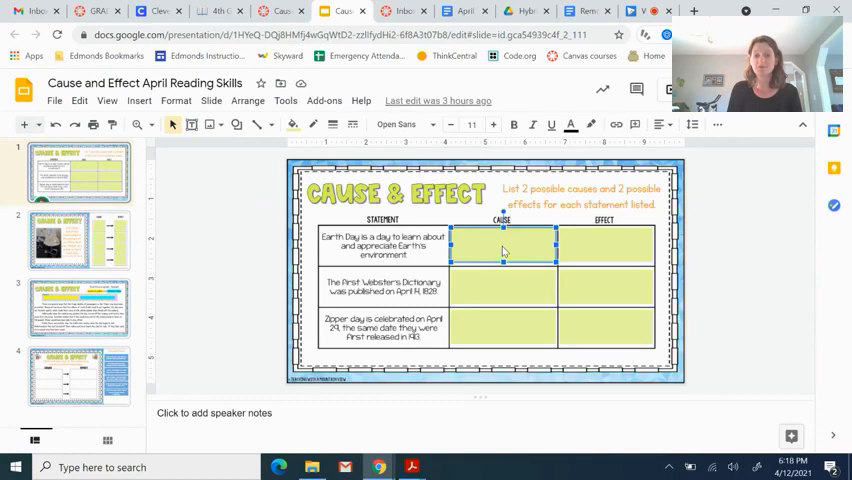
{"action": "left_click", "coordinate": [604, 246]}
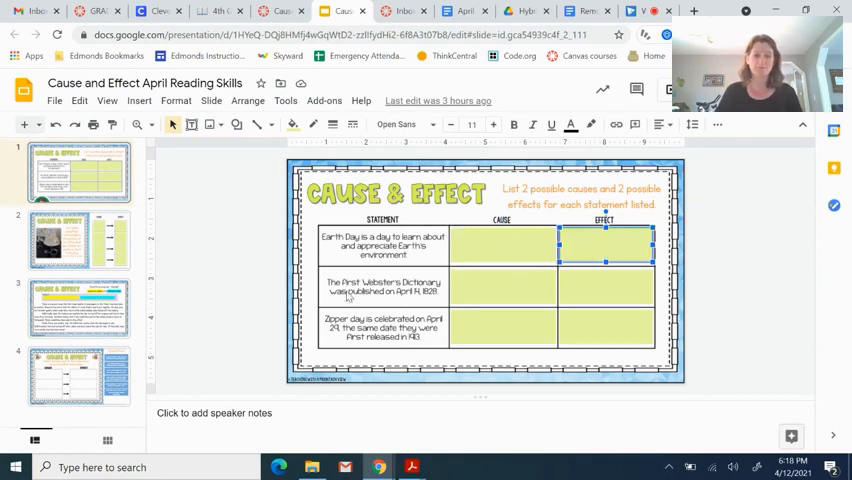
{"action": "left_click", "coordinate": [502, 290]}
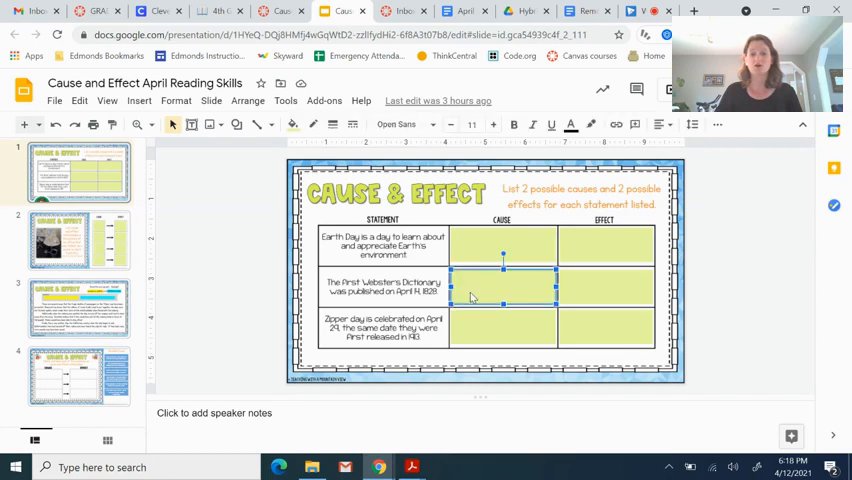
{"action": "mouse_move", "coordinate": [435, 290]}
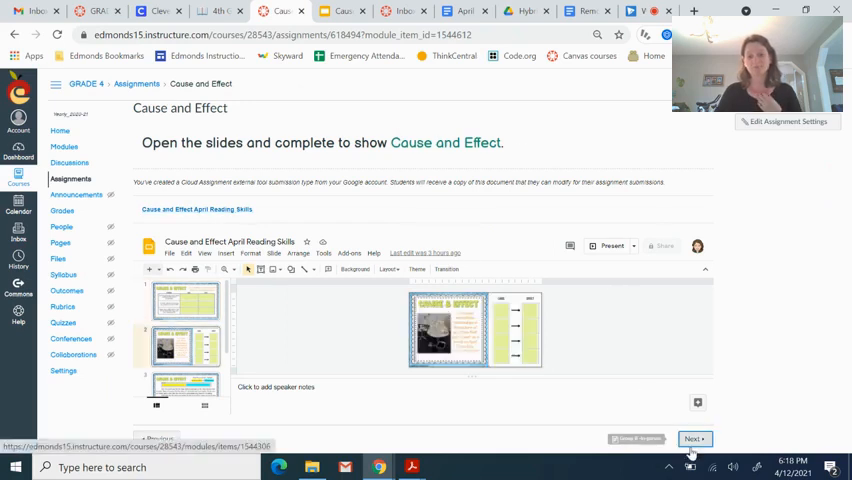
- Go back to the Grade 4 home, then view the Group A - Remote-3 overview from Modules
{"action": "left_click", "coordinate": [693, 438]}
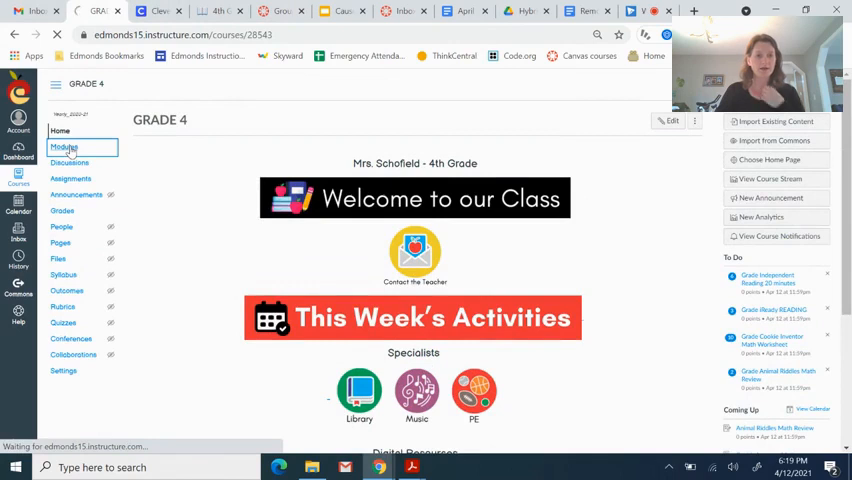
{"action": "left_click", "coordinate": [64, 147]}
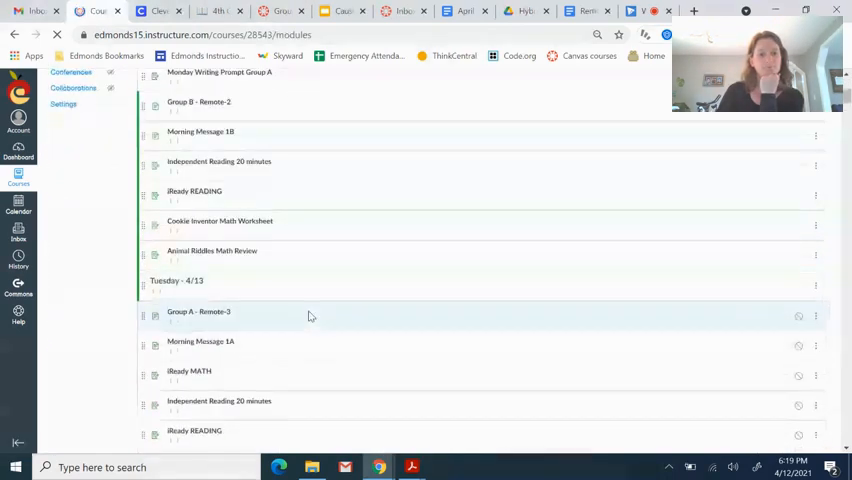
{"action": "scroll", "scroll_direction": "down", "scroll_amount": 3}
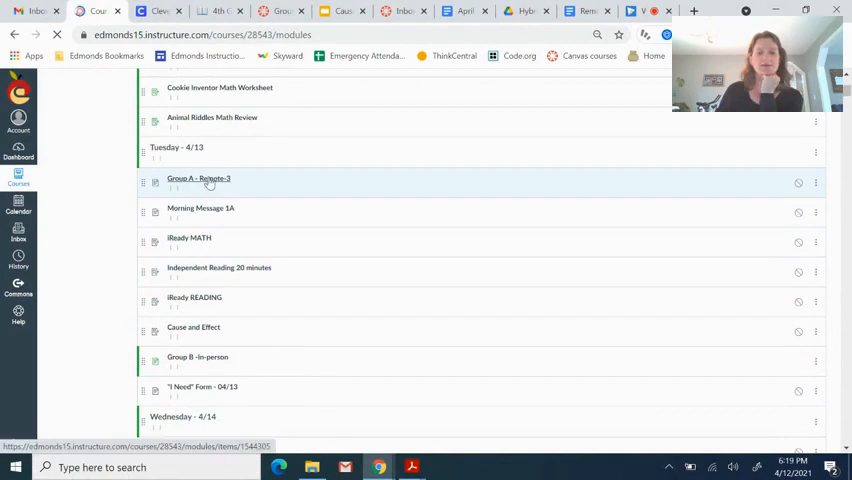
{"action": "left_click", "coordinate": [198, 178]}
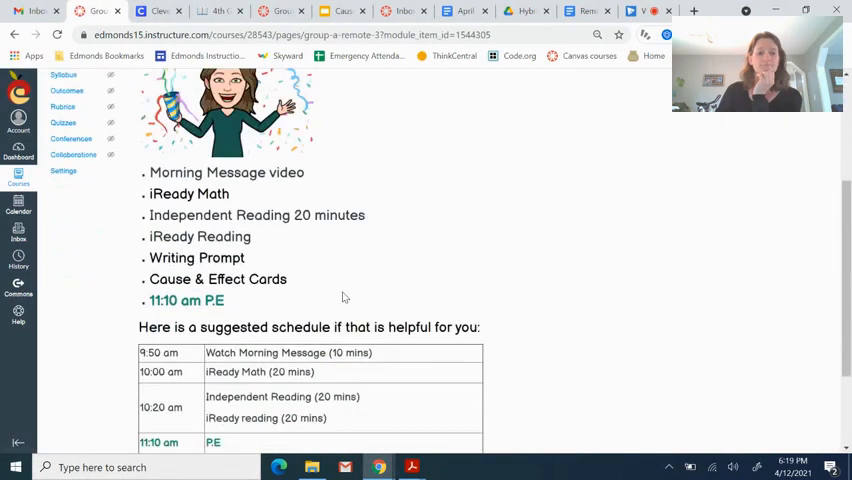
{"action": "scroll", "scroll_direction": "down", "scroll_amount": 3}
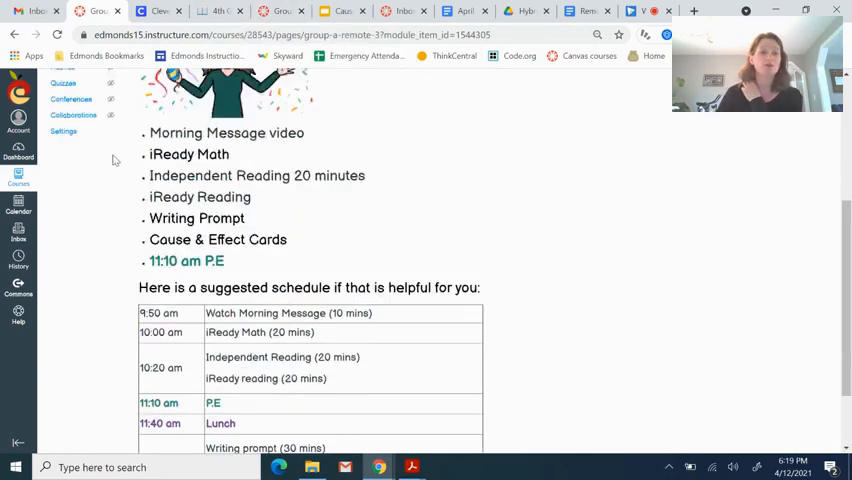
- Return to Modules and open the Monday Writing Prompt Group A assignment
{"action": "scroll", "scroll_direction": "up", "scroll_amount": 3}
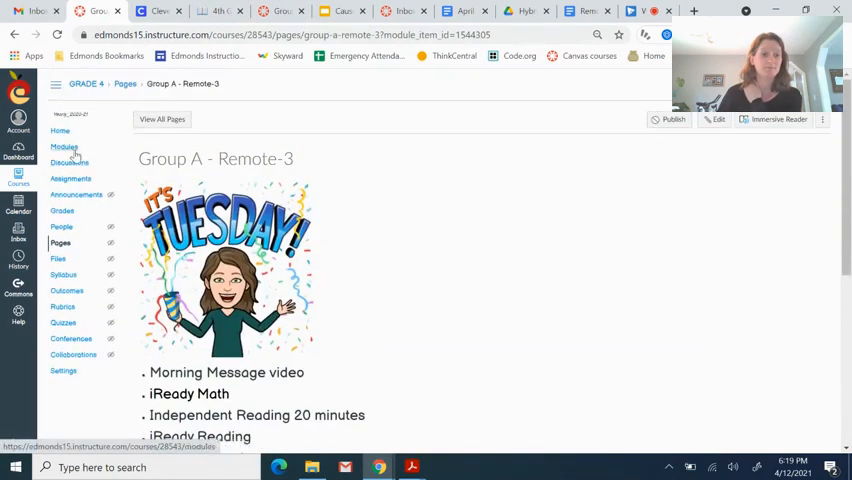
{"action": "left_click", "coordinate": [64, 147]}
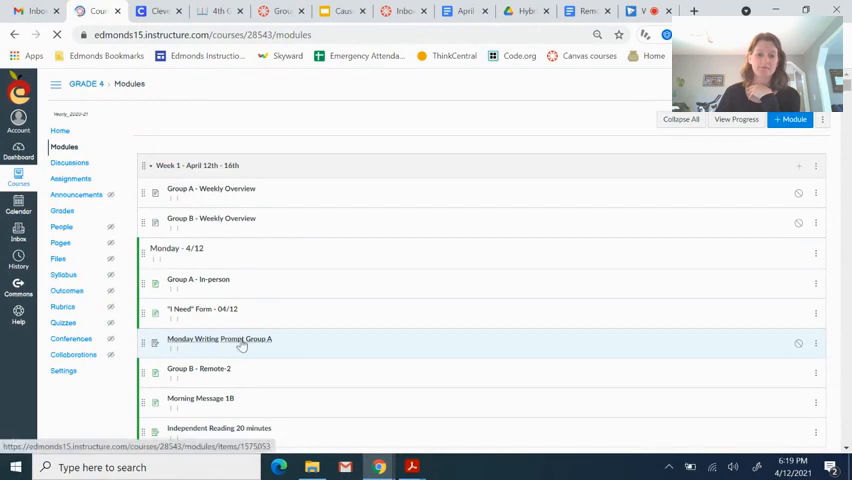
{"action": "left_click", "coordinate": [219, 339]}
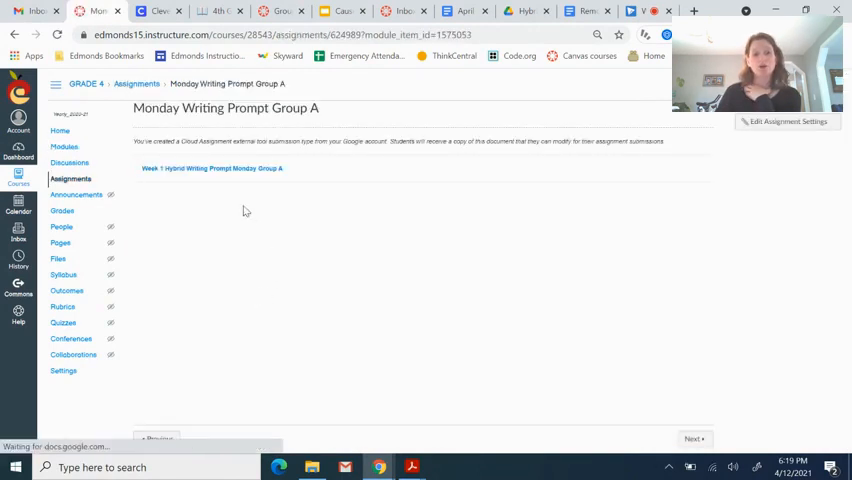
- Preview the Week 1 Hybrid Writing Prompt Monday Group A doc, then open it full-screen
{"action": "left_click", "coordinate": [212, 168]}
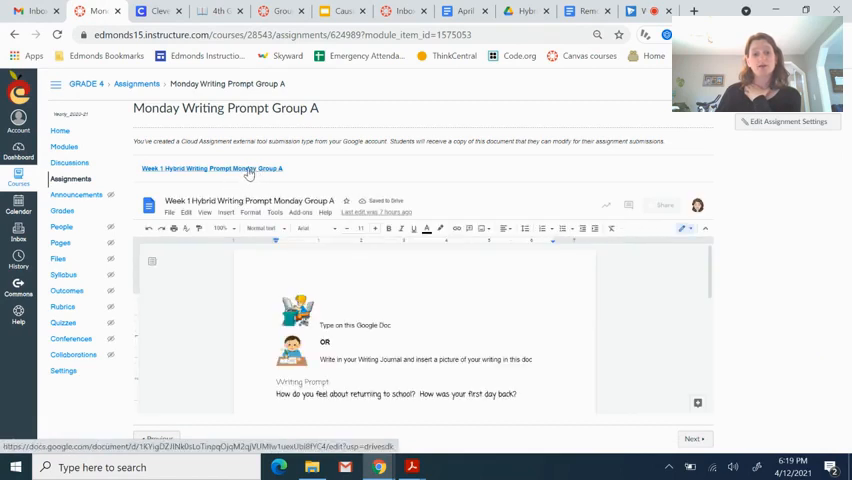
{"action": "left_click", "coordinate": [213, 168]}
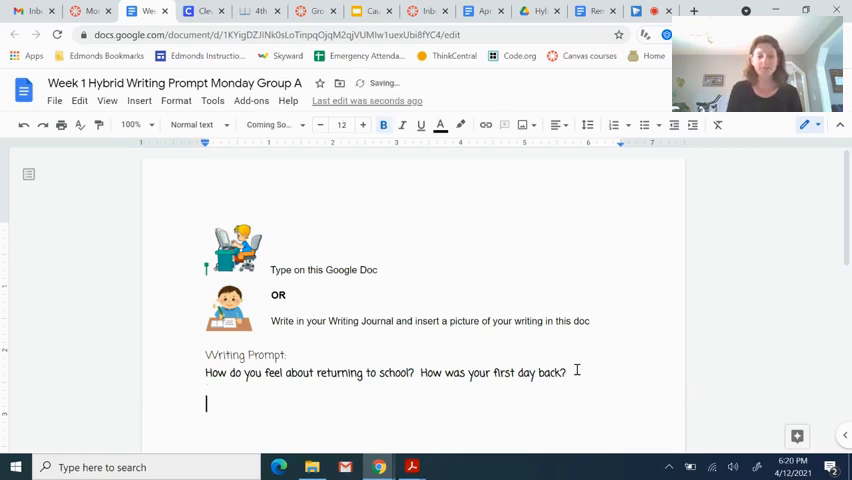
{"action": "type", "text": "Start"}
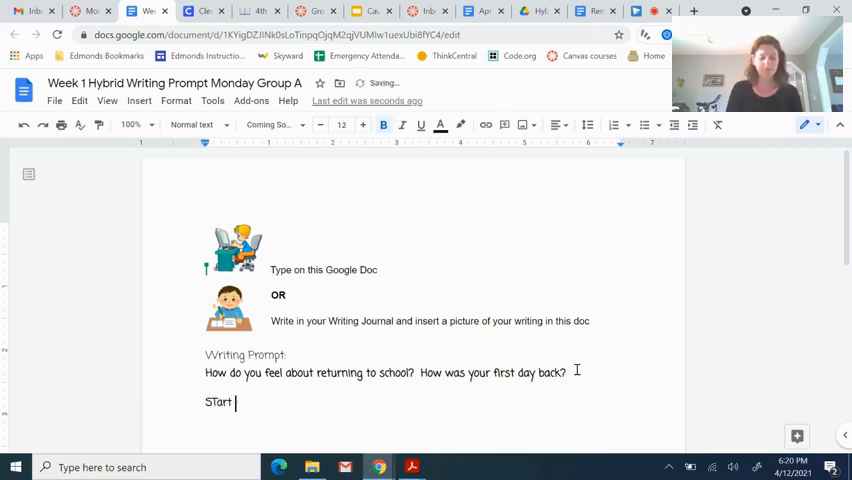
{"action": "type", "text": "typing your journal entry"}
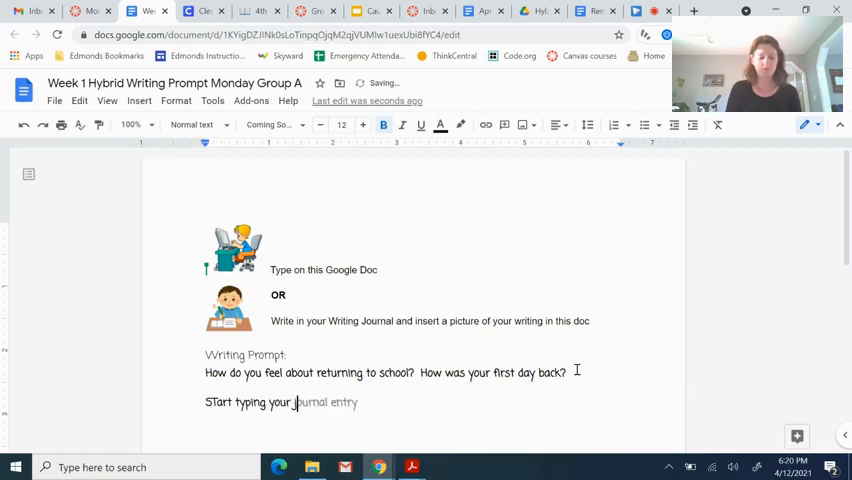
{"action": "key", "text": "Backspace"}
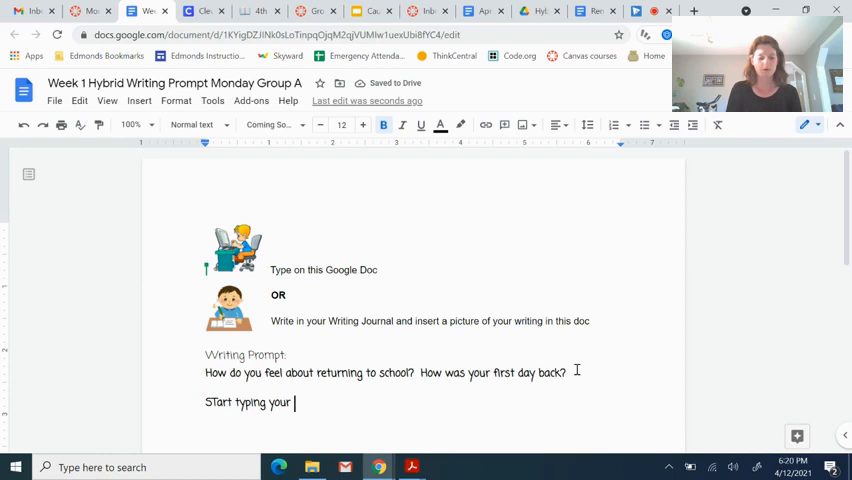
{"action": "type", "text": "work h"}
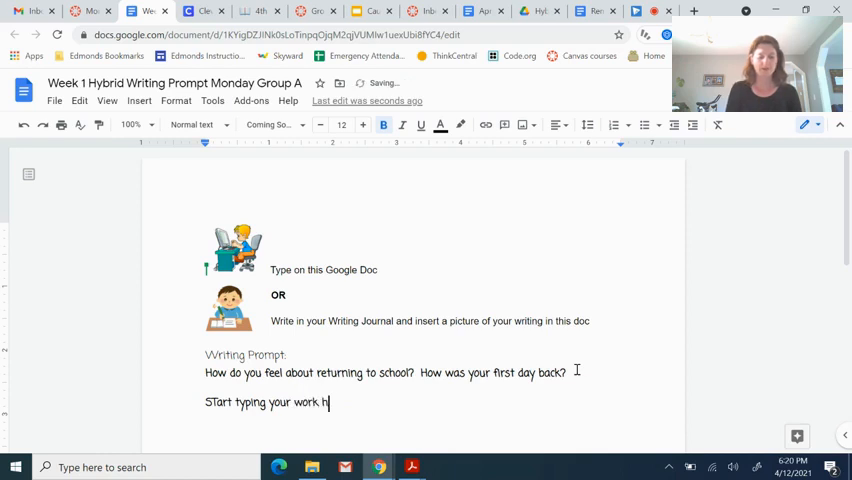
{"action": "type", "text": "ere."}
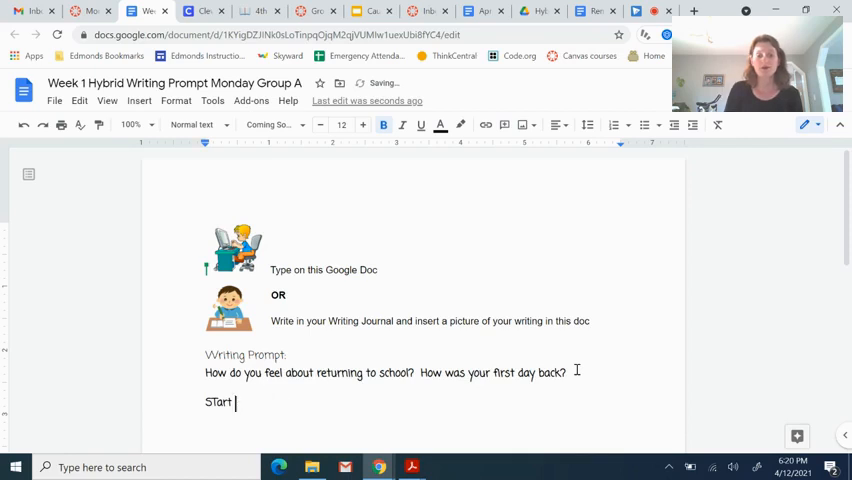
{"action": "key", "text": "Backspace"}
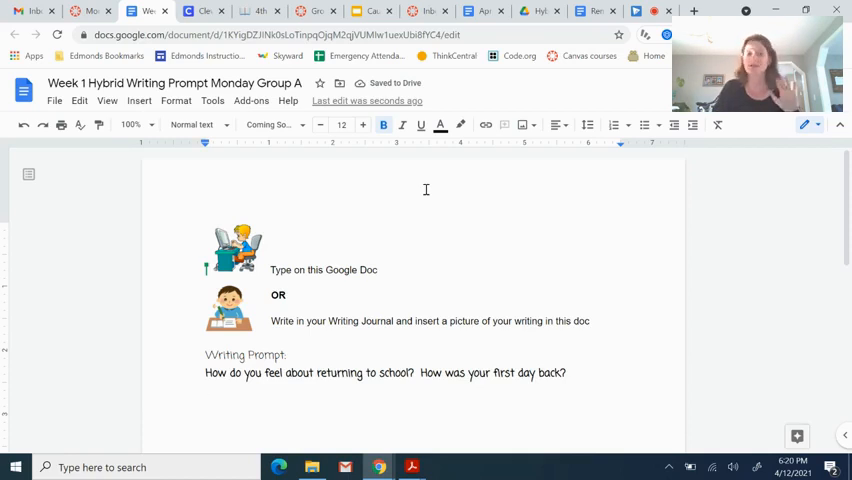
{"action": "left_click", "coordinate": [139, 100]}
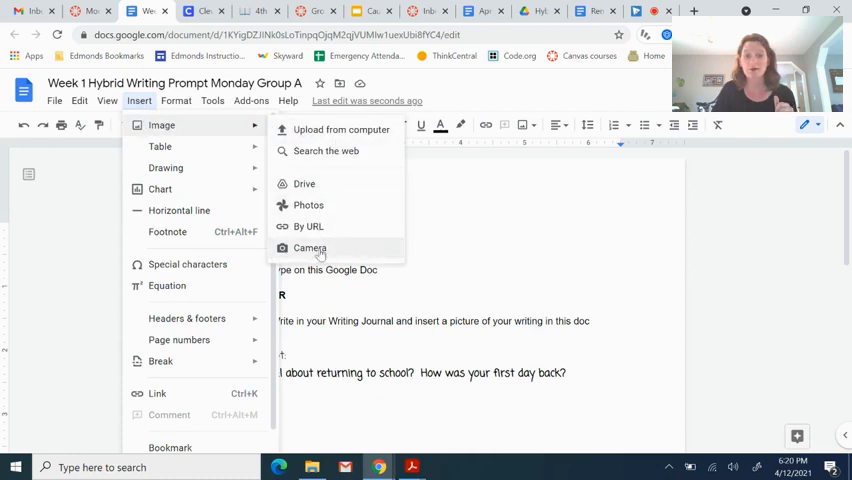
{"action": "left_click", "coordinate": [310, 248]}
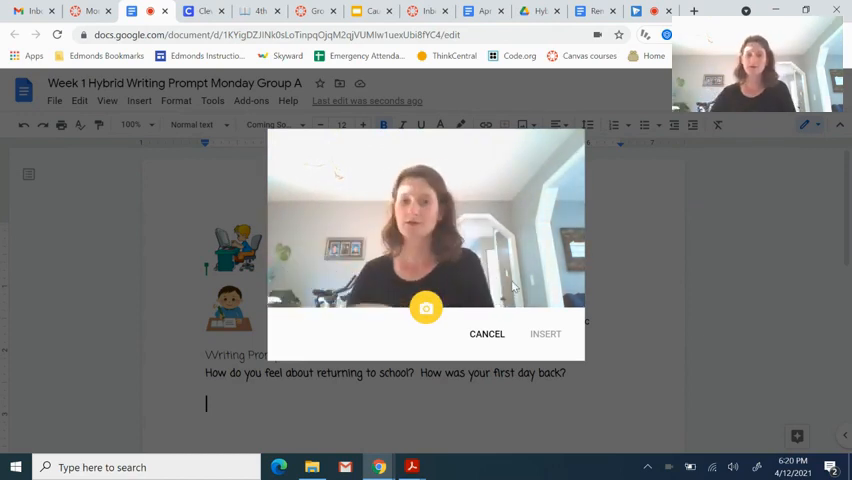
{"action": "left_click", "coordinate": [426, 308]}
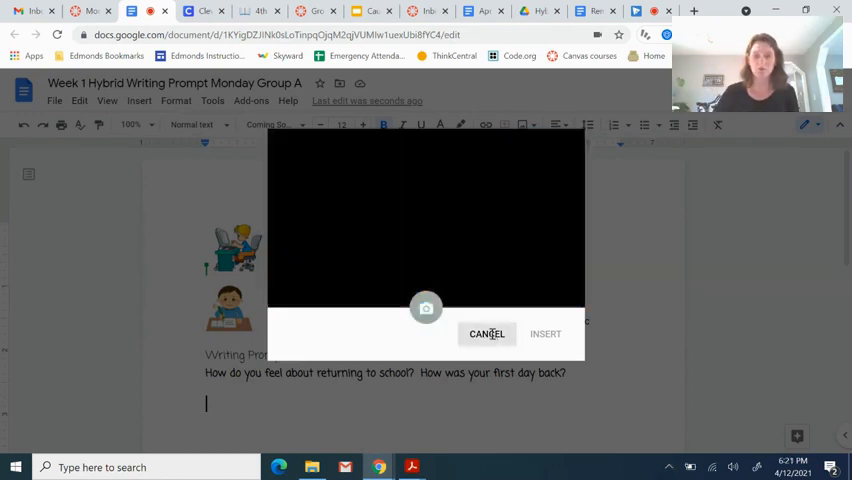
{"action": "left_click", "coordinate": [487, 333]}
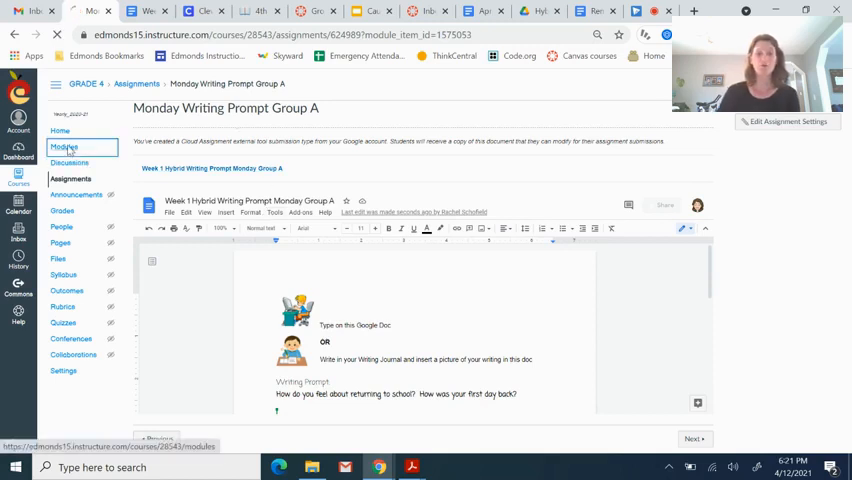
- Go through Modules in the course navigation, then choose Home
{"action": "left_click", "coordinate": [64, 147]}
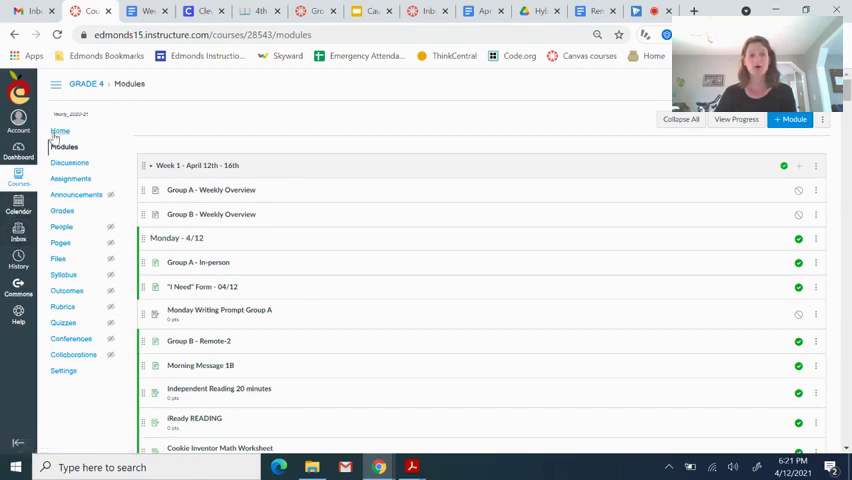
{"action": "left_click", "coordinate": [59, 131]}
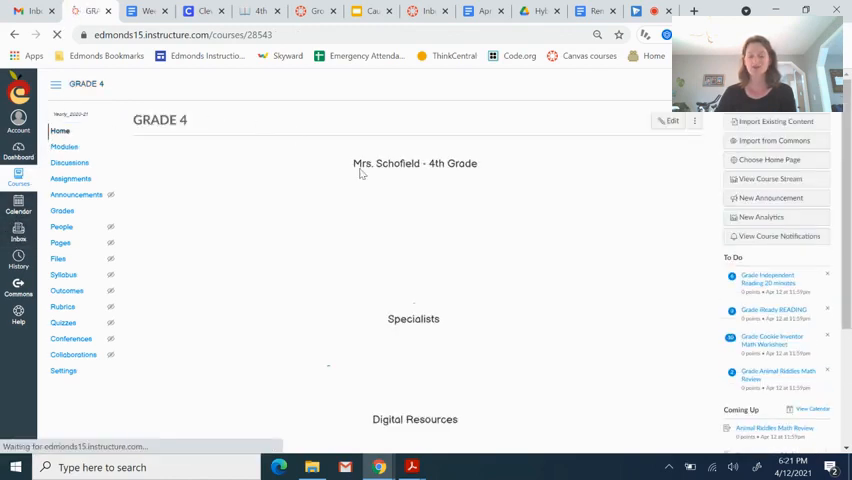